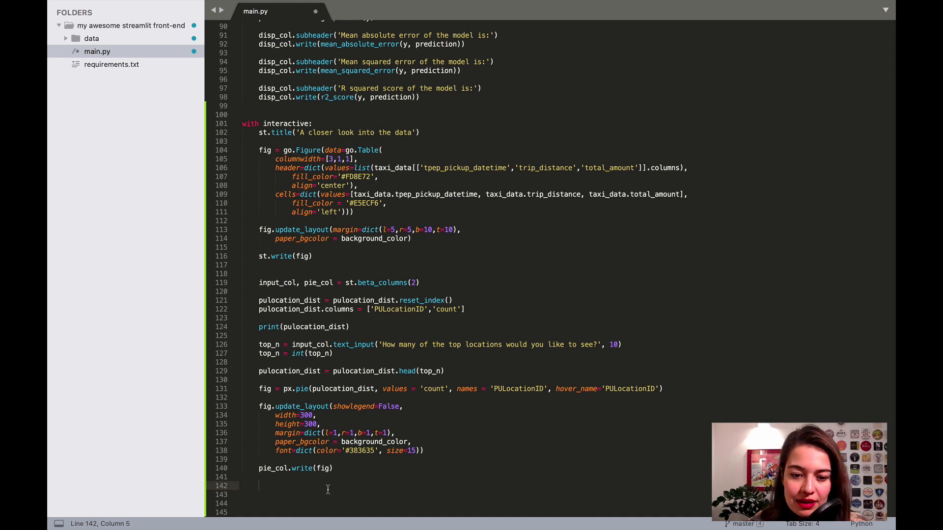
Add line_chart_data = taxi_data.copy() under pie_col.write(fig), checking get_data above
{"action": "type", "text": "line_chart_data = taxi_data.copy()"}
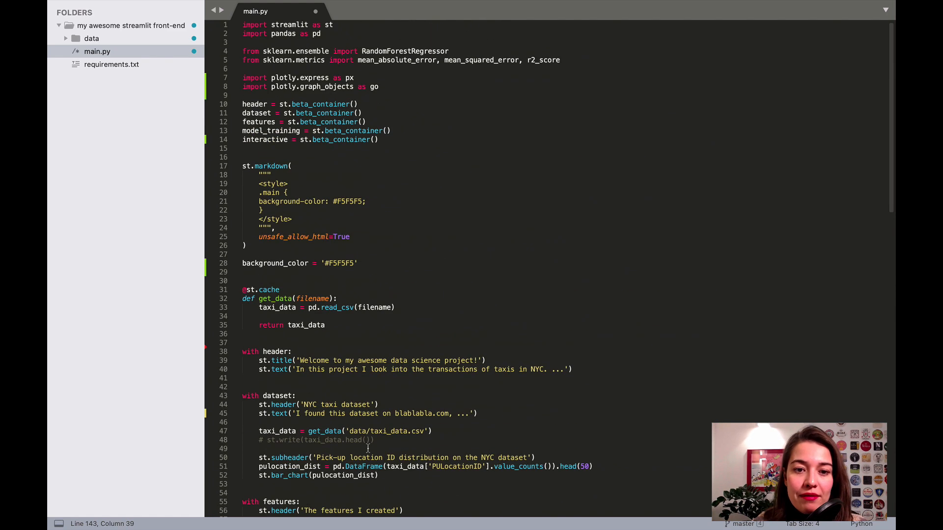
{"action": "double_click", "coordinate": [273, 299]}
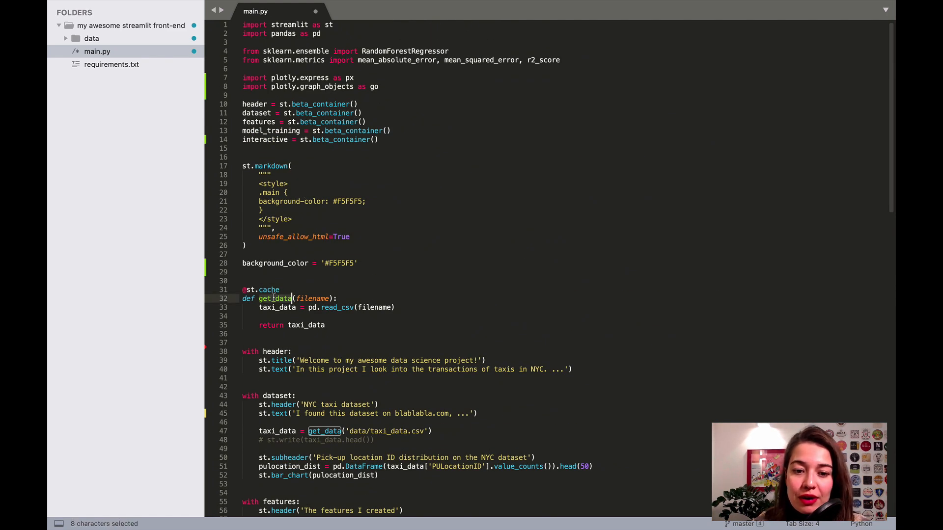
{"action": "left_click", "coordinate": [278, 307]}
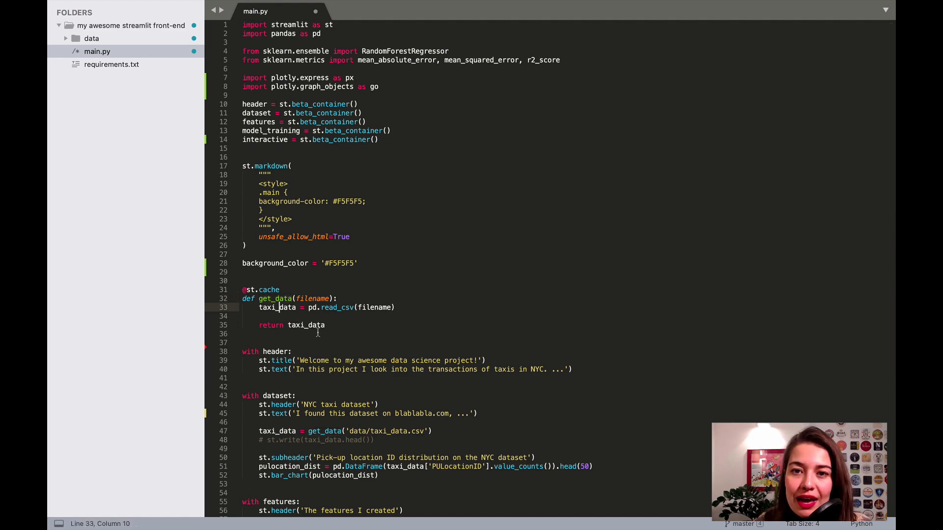
{"action": "scroll", "scroll_direction": "down", "scroll_amount": 3}
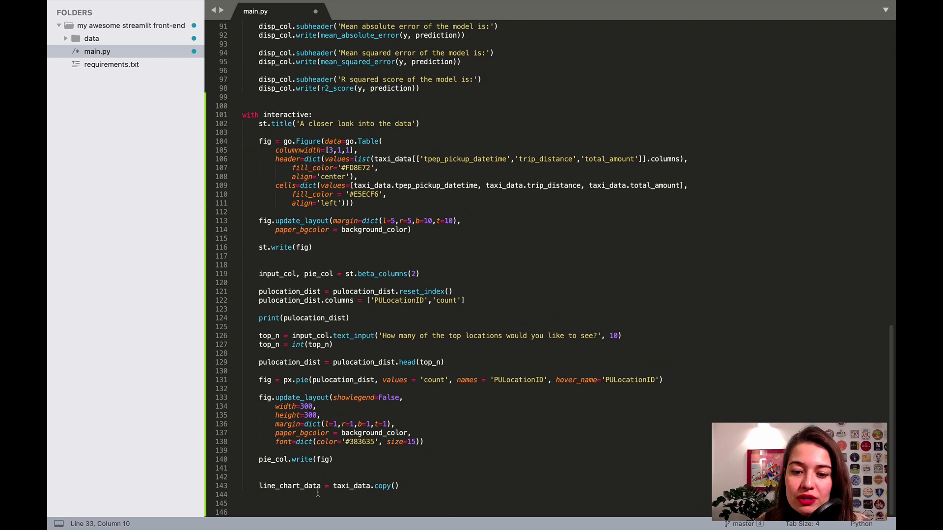
{"action": "mouse_move", "coordinate": [358, 485]}
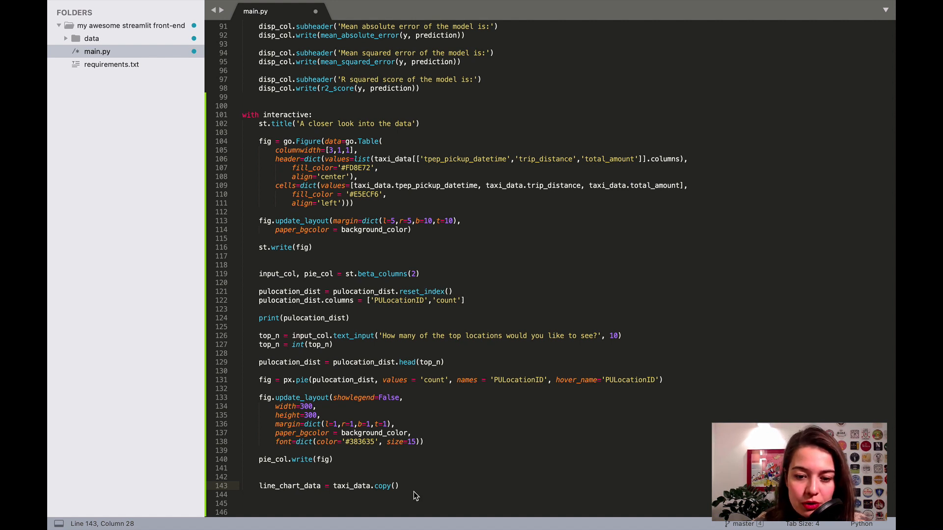
Convert tpep_pickup_datetime with pd.to_datetime and derive pickup_hour from .dt.hour
{"action": "key", "text": "Enter"}
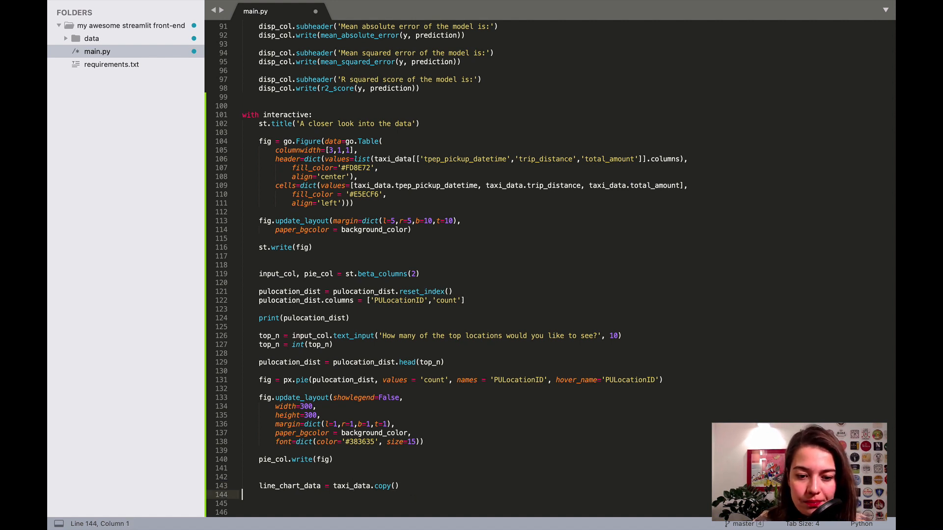
{"action": "type", "text": "line_chart_data['tpep_pickup_datetime'] = pd.to_datetime(line_chart_data['tpep_pickup_datetime'])"}
{"action": "left_click", "coordinate": [452, 503]}
{"action": "type", "text": "line_chart_data['pickup_hour'] = line_chart_data['tpep_pickup_datetime'].dt.hour"}
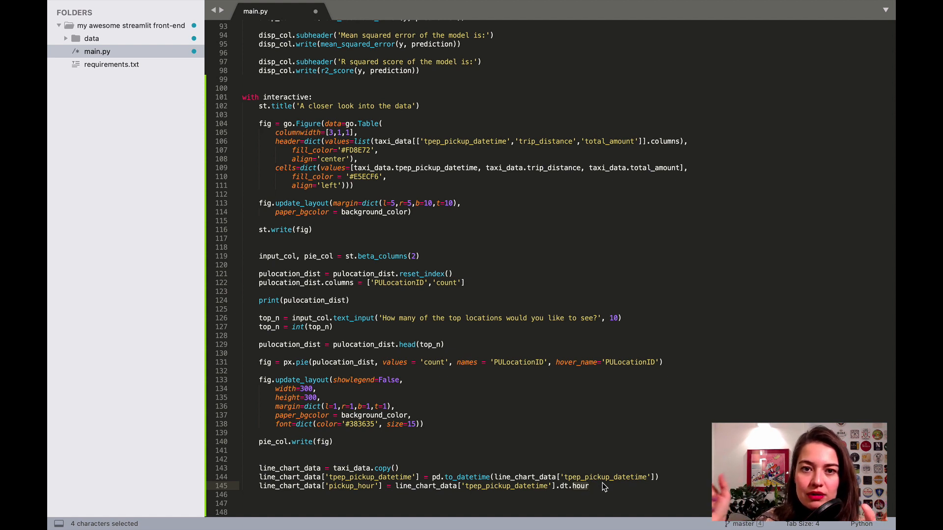
{"action": "mouse_move", "coordinate": [409, 500]}
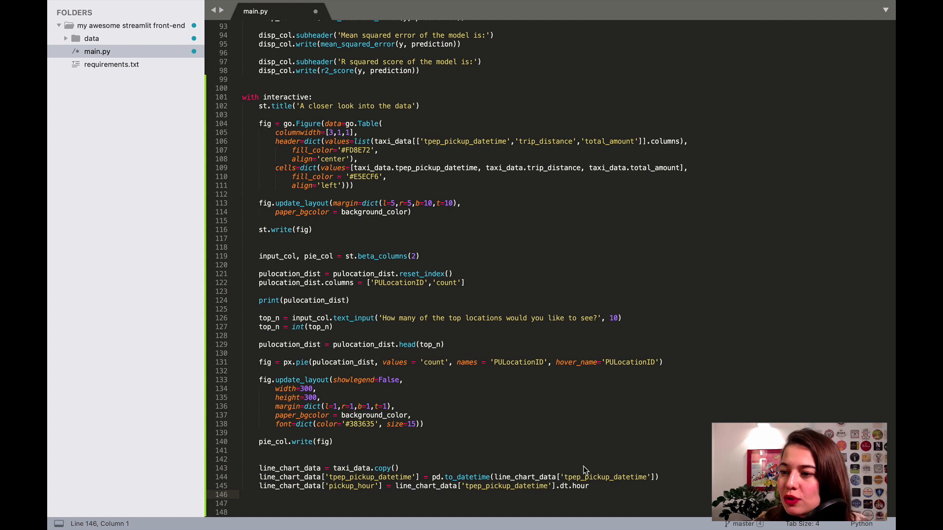
{"action": "mouse_move", "coordinate": [512, 495]}
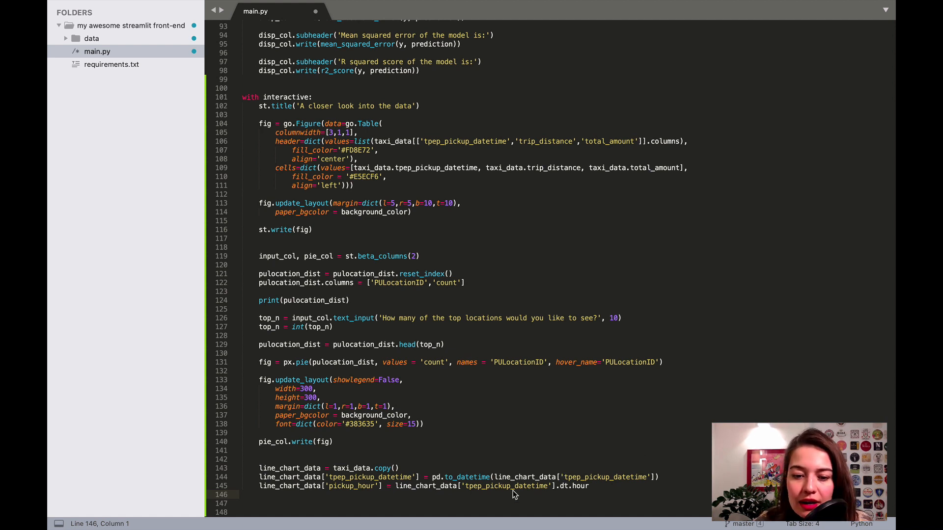
Add print(line_chart_data) after the pickup_hour line
{"action": "key", "text": "Enter"}
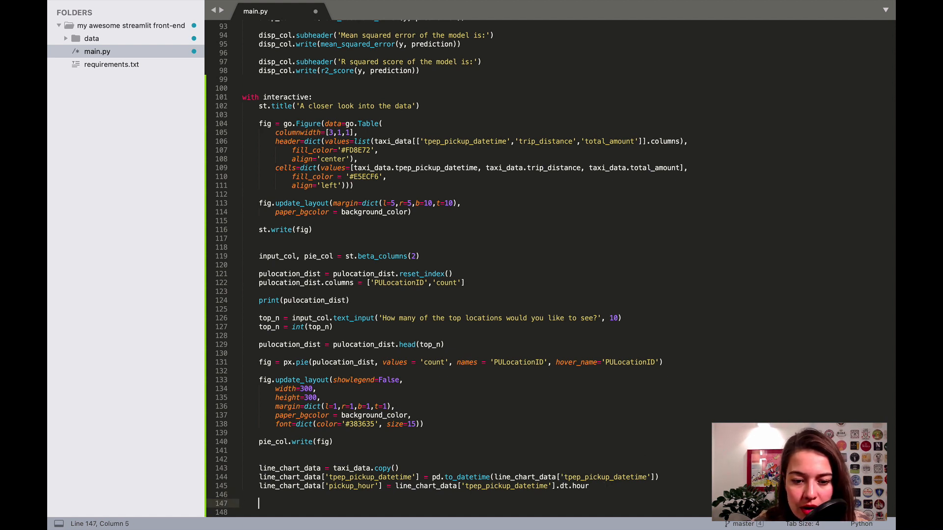
{"action": "type", "text": "print()"}
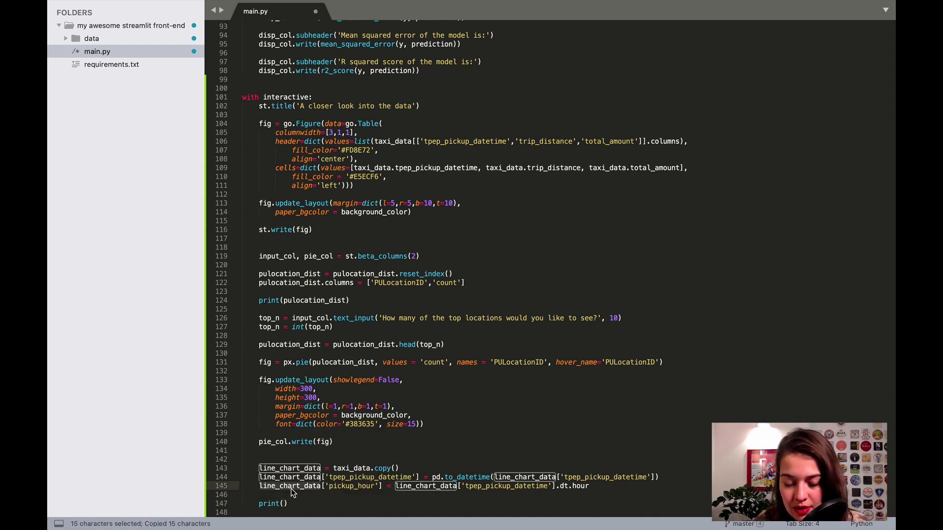
{"action": "type", "text": "line_chart_data"}
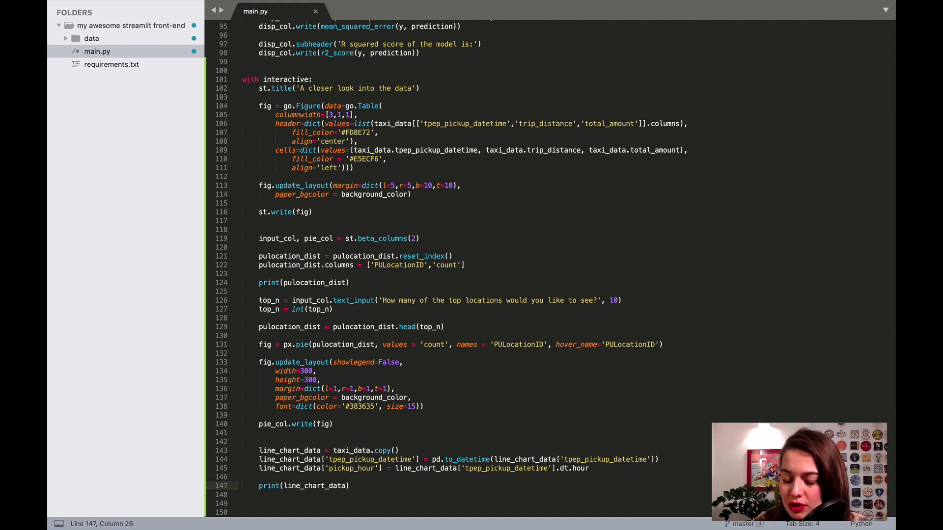
Replace the printout with hour_cross_tab = pd.crosstab(pickup_hour, PULocationID) and print(hour_cross_tab)
{"action": "left_click", "coordinate": [348, 485]}
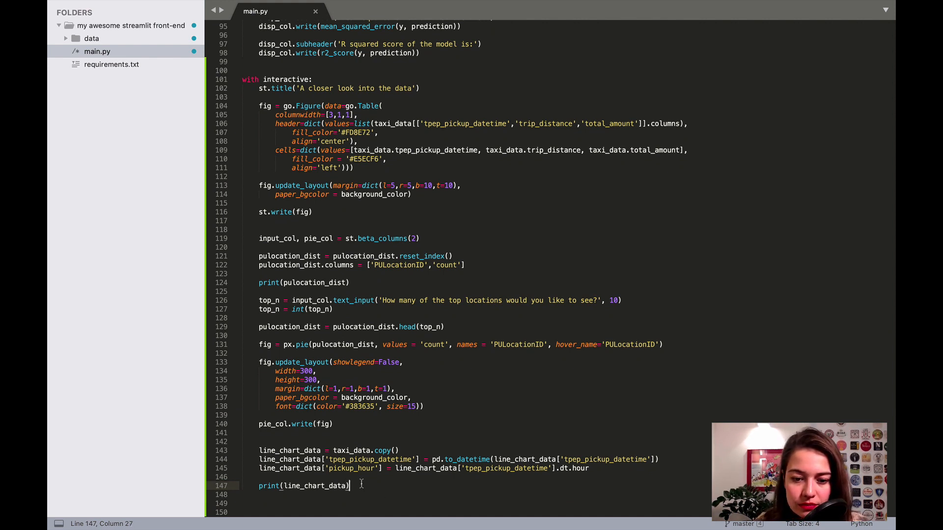
{"action": "type", "text": "hour_cross_tab = pd.crosstab(line_chart_data['pickup_hour'], line_chart_data['PULocationID'])"}
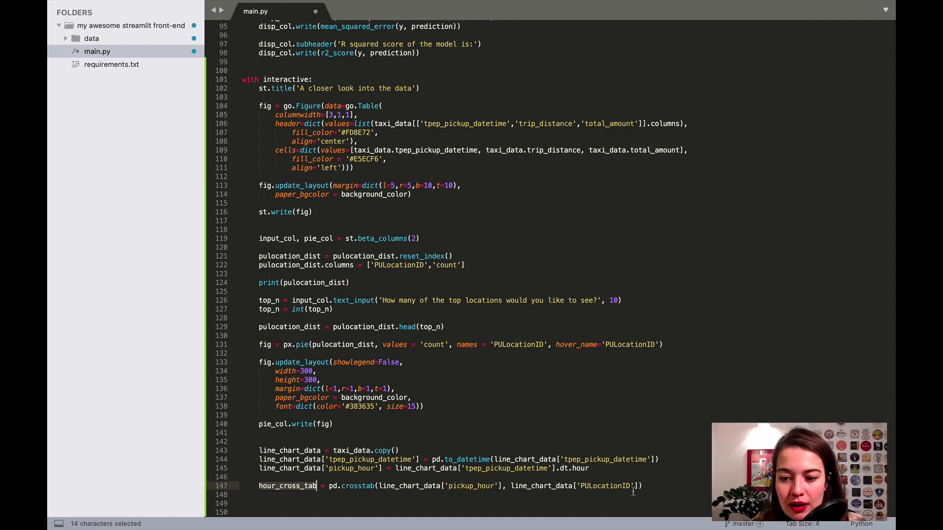
{"action": "type", "text": "p"}
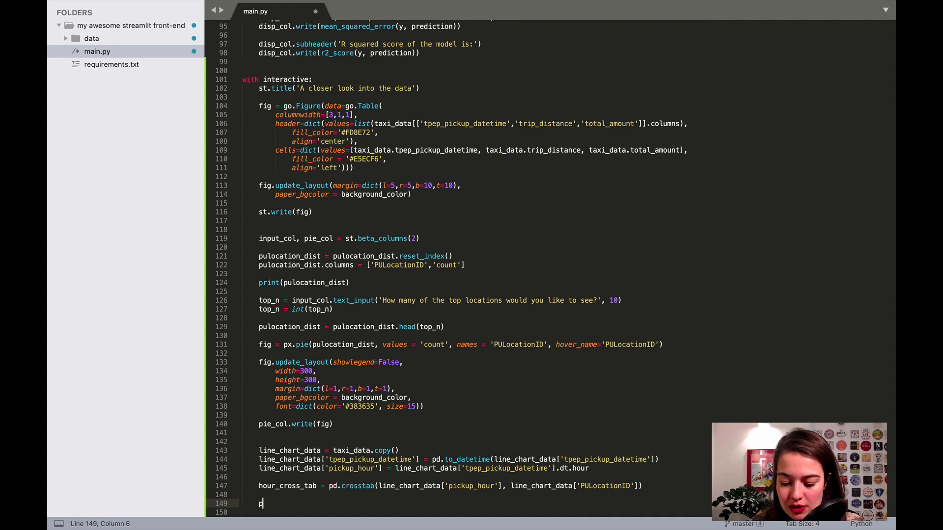
{"action": "type", "text": "rint(hou"}
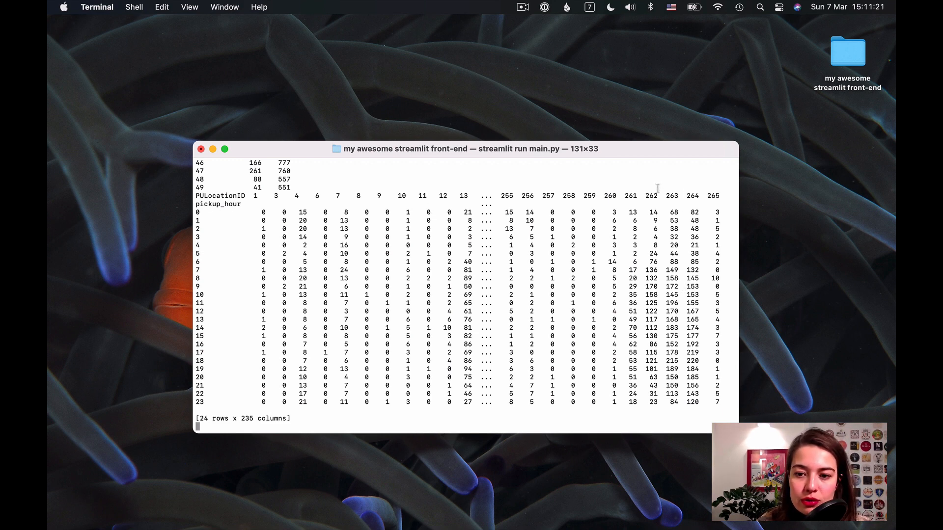
Inspect the 24×235 hour-by-location crosstab output in the Terminal
{"action": "double_click", "coordinate": [653, 196]}
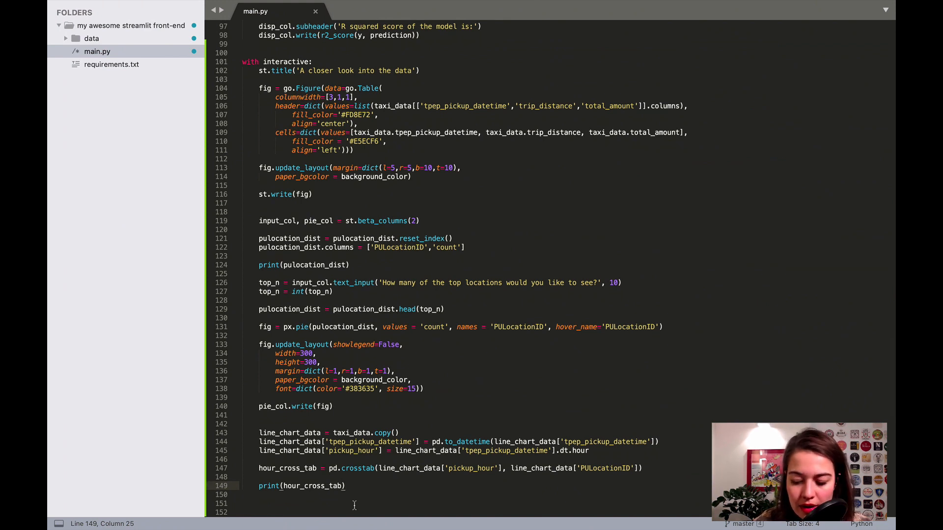
Add fig = px.line(hour_cross_tab) and an st.write(fig) line below it
{"action": "type", "text": "fig = px.line(hour_cross_tab)"}
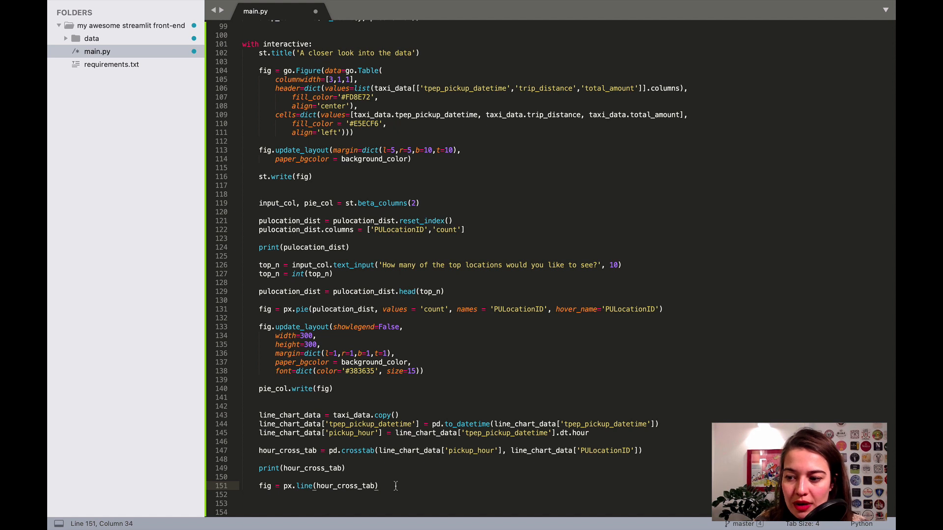
{"action": "type", "text": "st.write"}
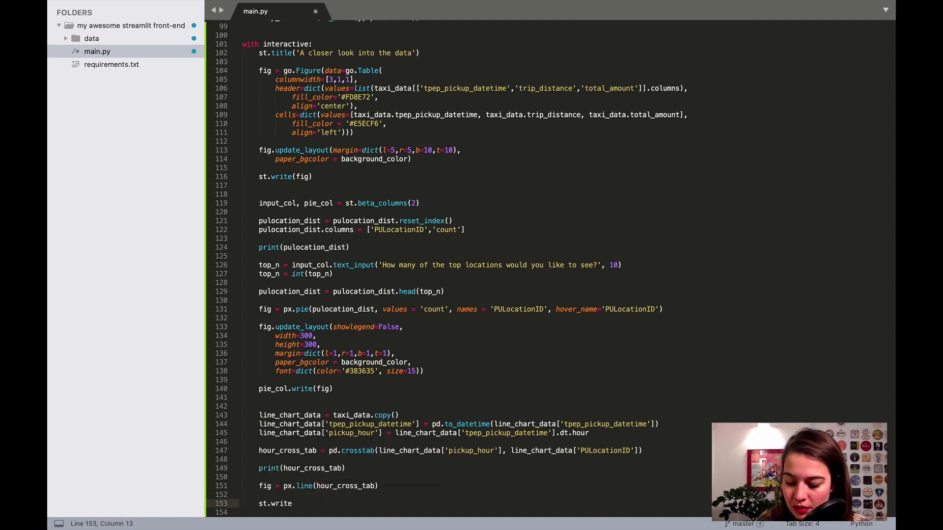
{"action": "type", "text": "()"}
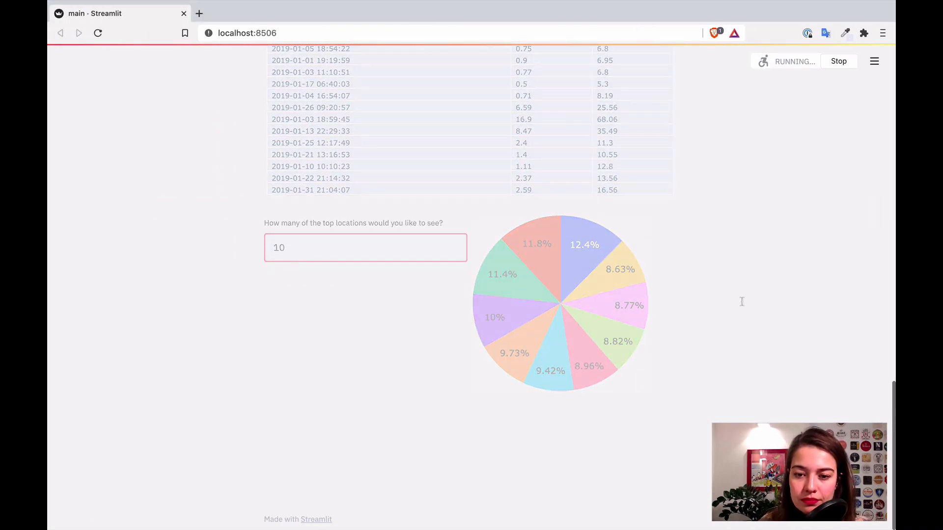
View the new hourly pickup line chart in Streamlit and toggle some location traces off
{"action": "scroll", "scroll_direction": "down", "scroll_amount": 3}
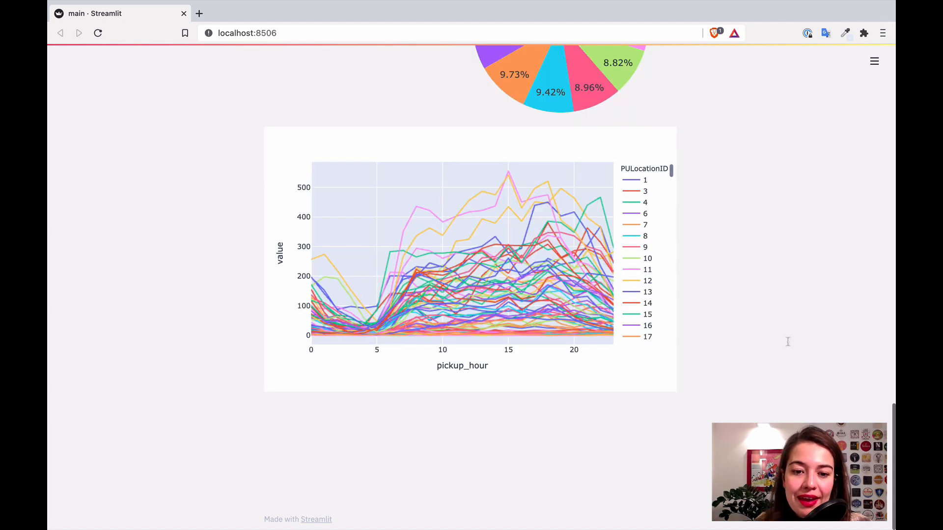
{"action": "mouse_move", "coordinate": [756, 293]}
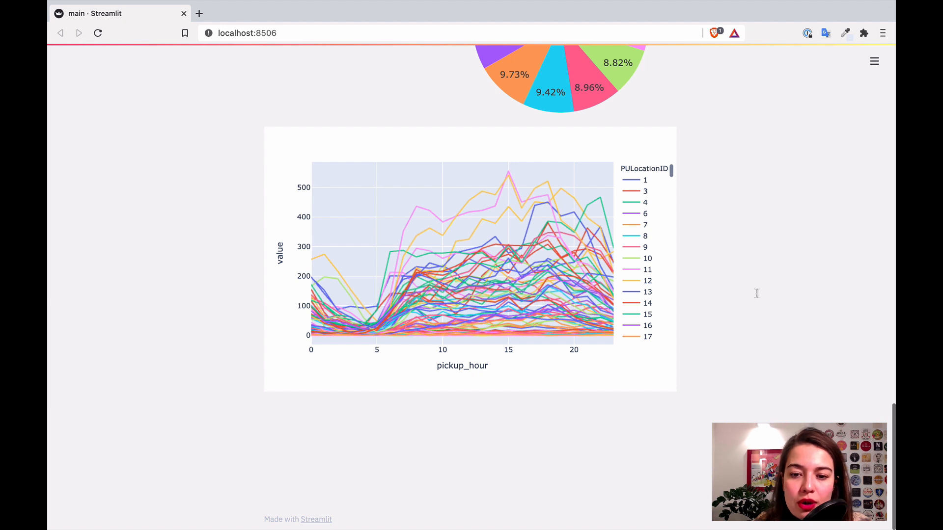
{"action": "mouse_move", "coordinate": [408, 223]}
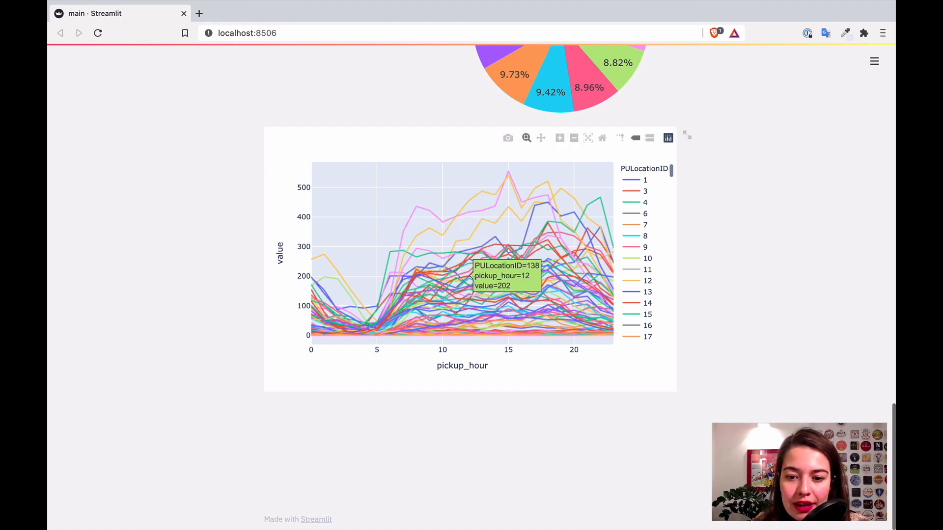
{"action": "mouse_move", "coordinate": [489, 205]}
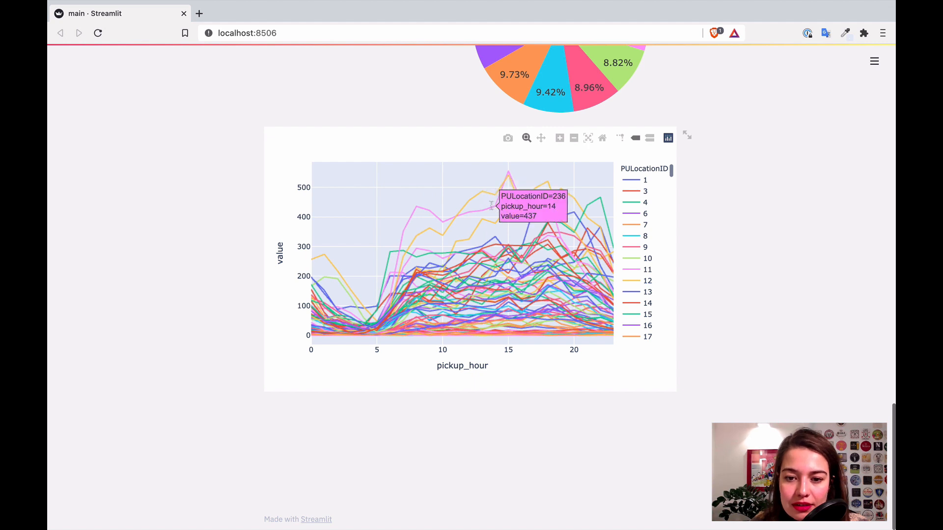
{"action": "mouse_move", "coordinate": [559, 197]}
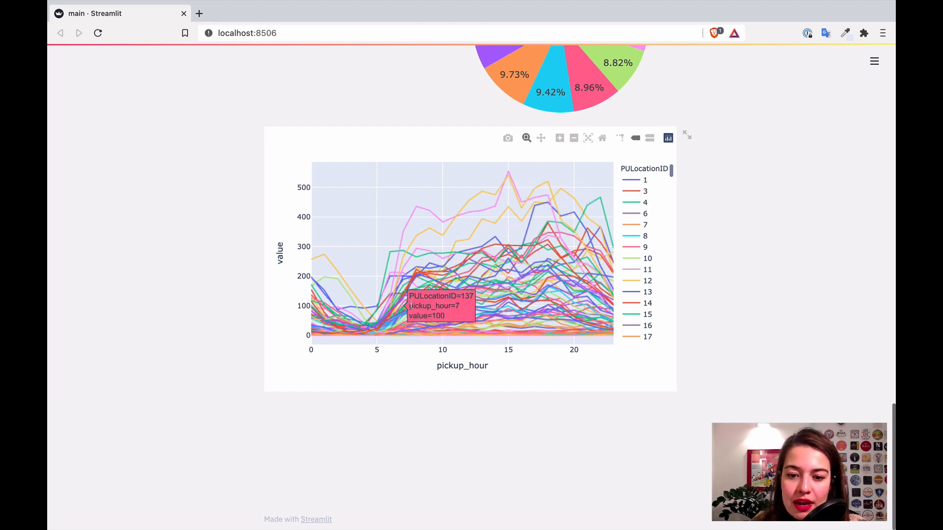
{"action": "mouse_move", "coordinate": [317, 313]}
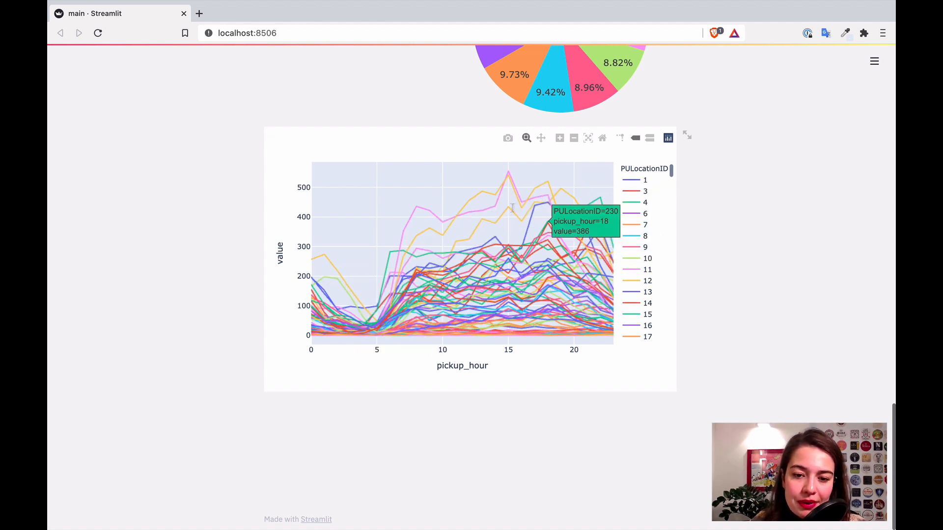
{"action": "mouse_move", "coordinate": [364, 325]}
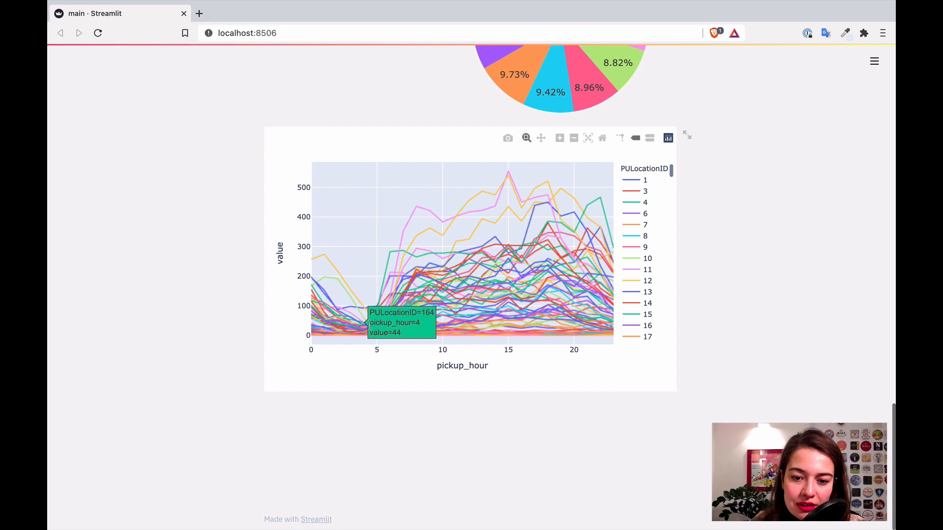
{"action": "mouse_move", "coordinate": [377, 334]}
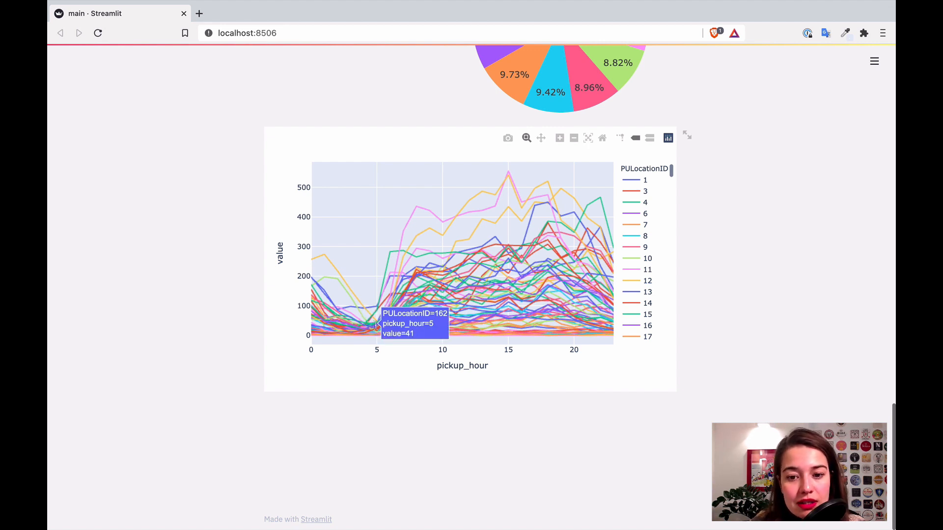
{"action": "mouse_move", "coordinate": [601, 271]}
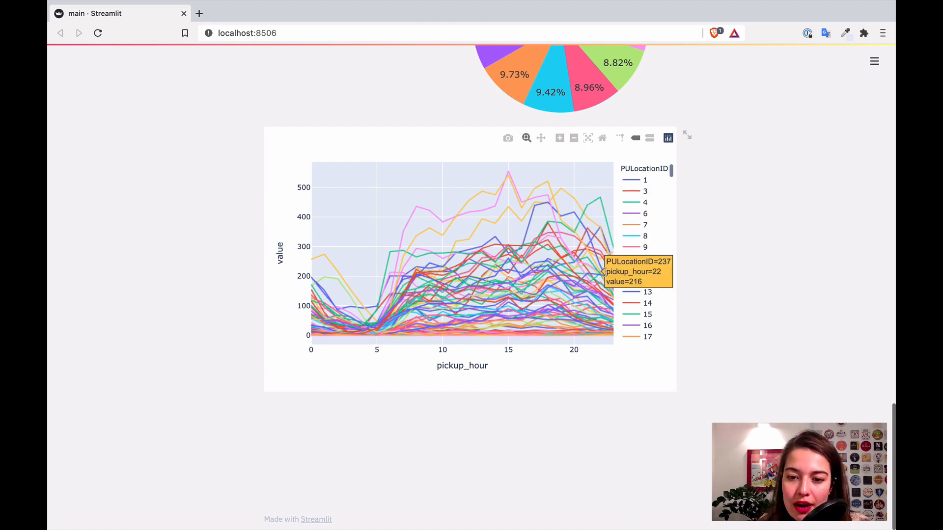
{"action": "mouse_move", "coordinate": [644, 192]}
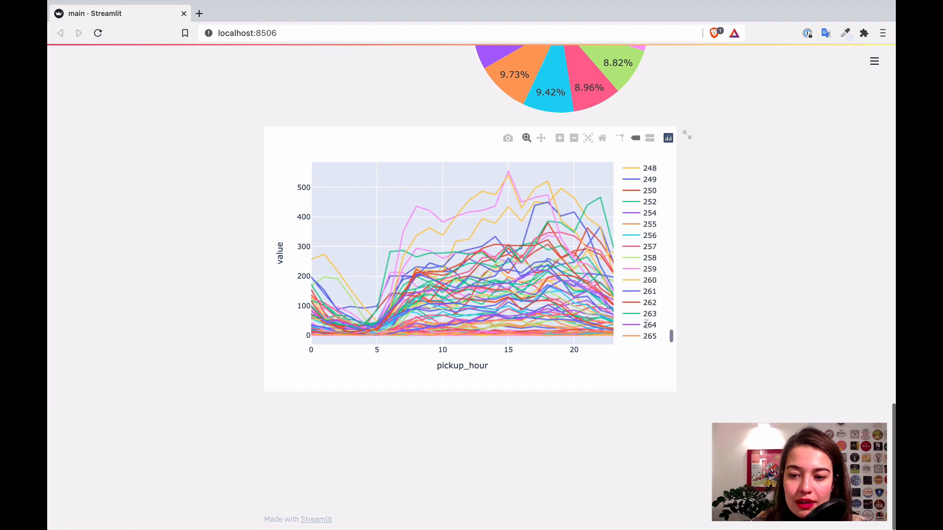
{"action": "left_click", "coordinate": [649, 257]}
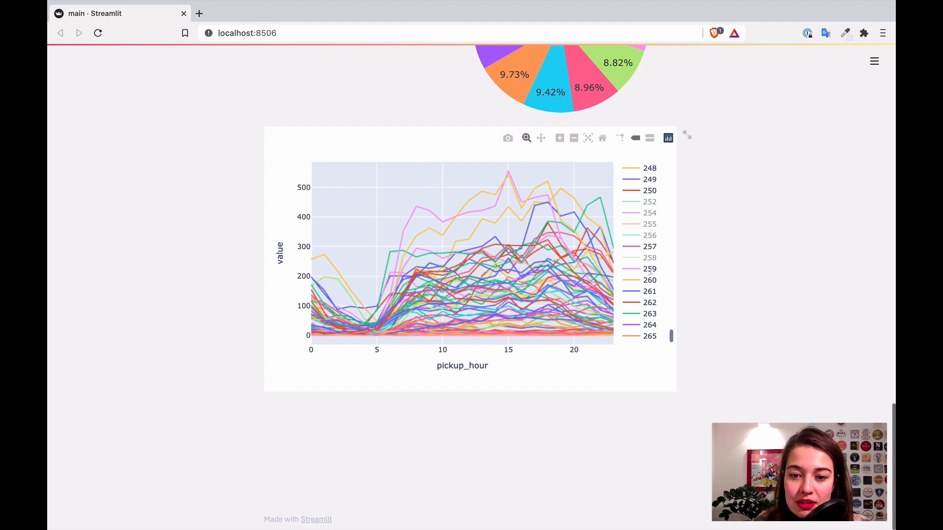
{"action": "mouse_move", "coordinate": [491, 206]}
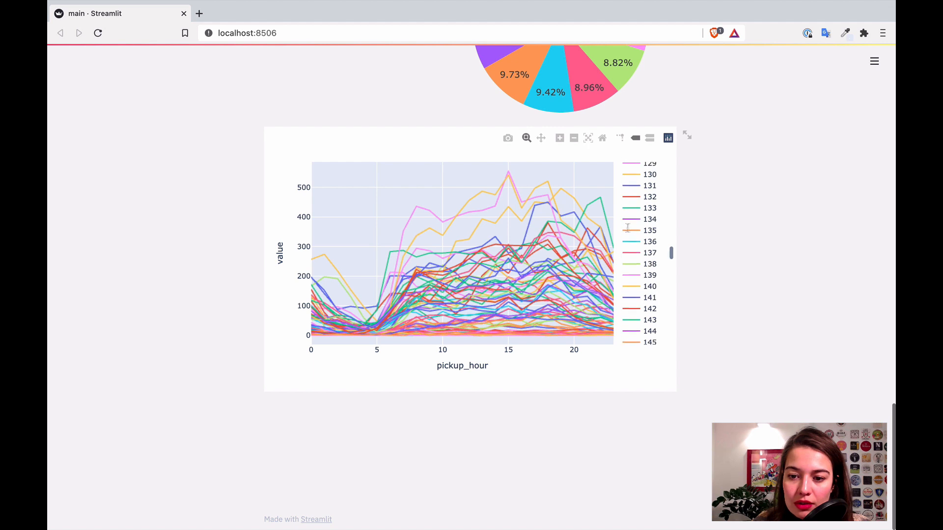
{"action": "scroll", "scroll_direction": "down", "scroll_amount": 3}
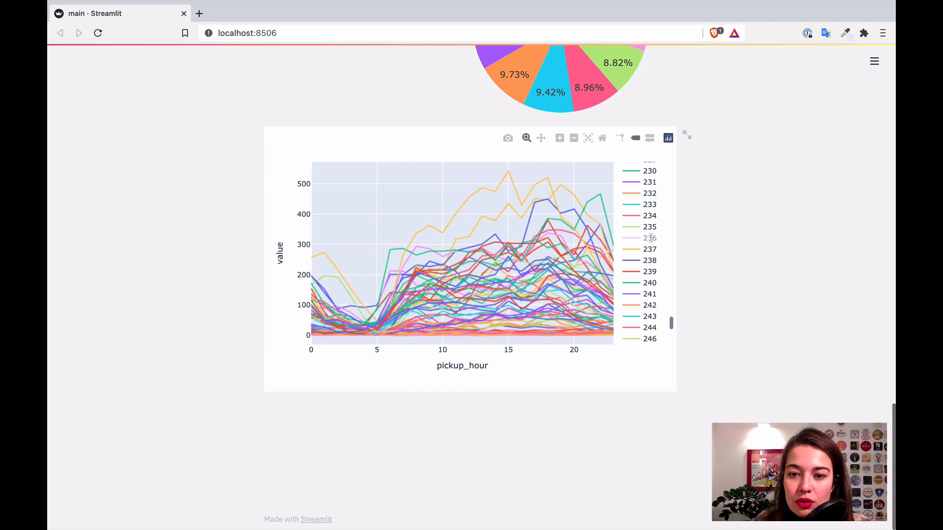
Restore location 236's line, zoom into hours 0–5, then rescale the axes back out
{"action": "left_click", "coordinate": [559, 137]}
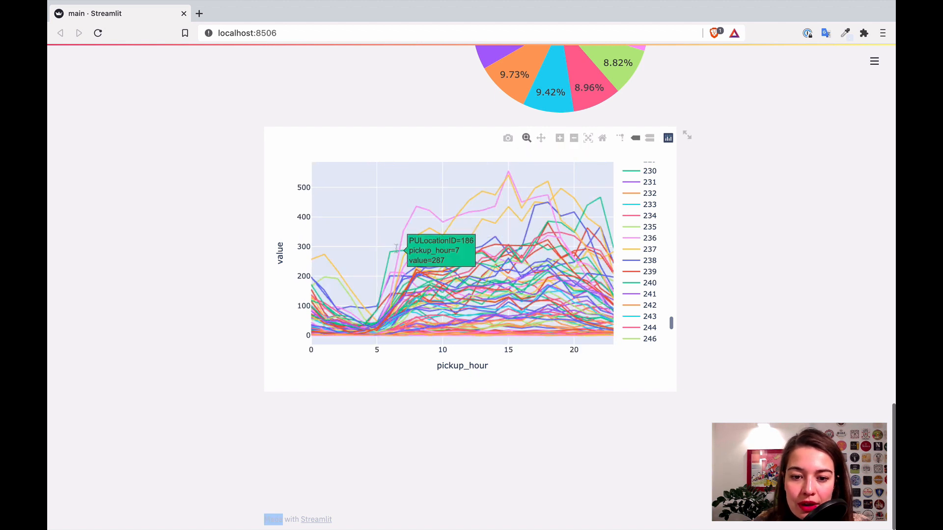
{"action": "left_click_drag", "start_coordinate": [311, 235], "coordinate": [386, 343]}
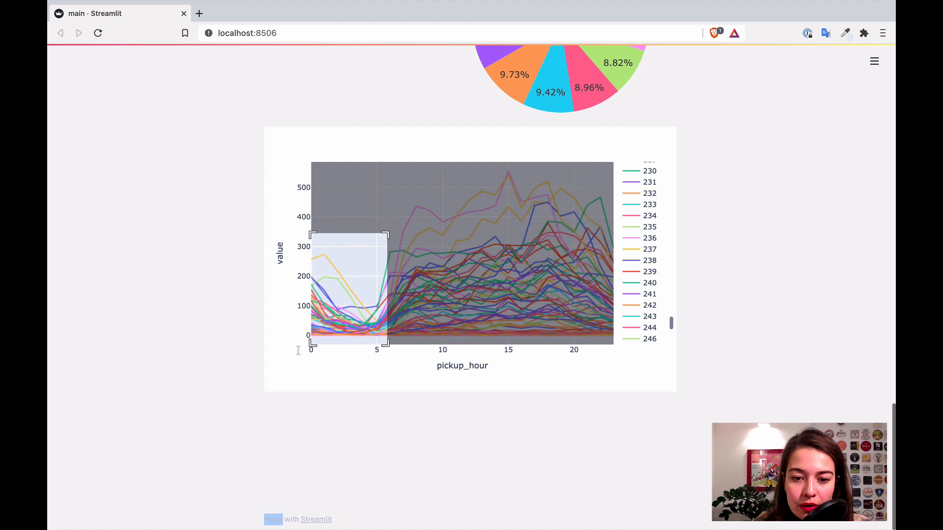
{"action": "left_click_drag", "start_coordinate": [312, 234], "coordinate": [389, 343]}
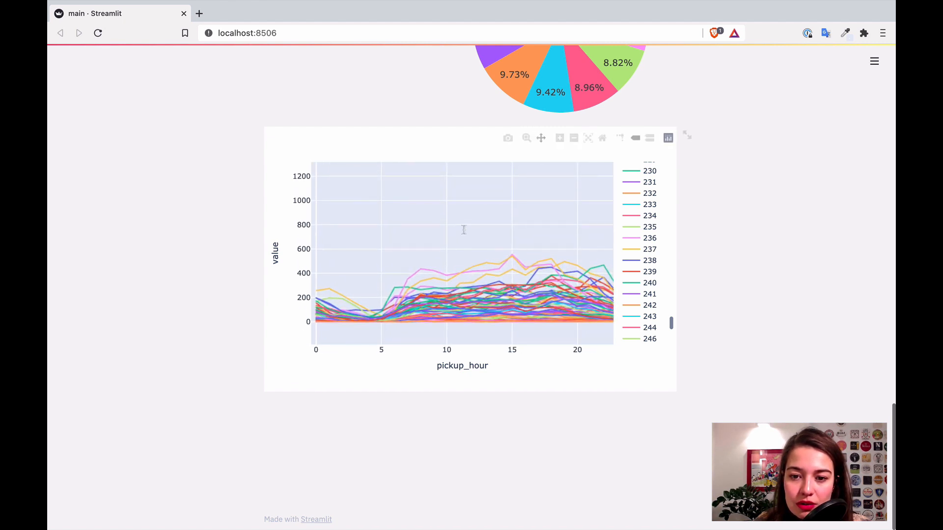
{"action": "mouse_move", "coordinate": [507, 138]}
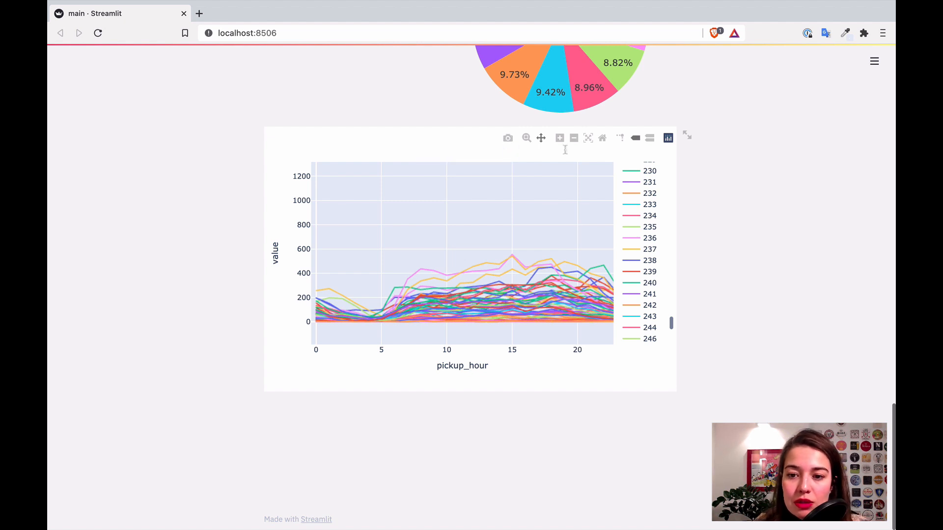
{"action": "mouse_move", "coordinate": [602, 137]}
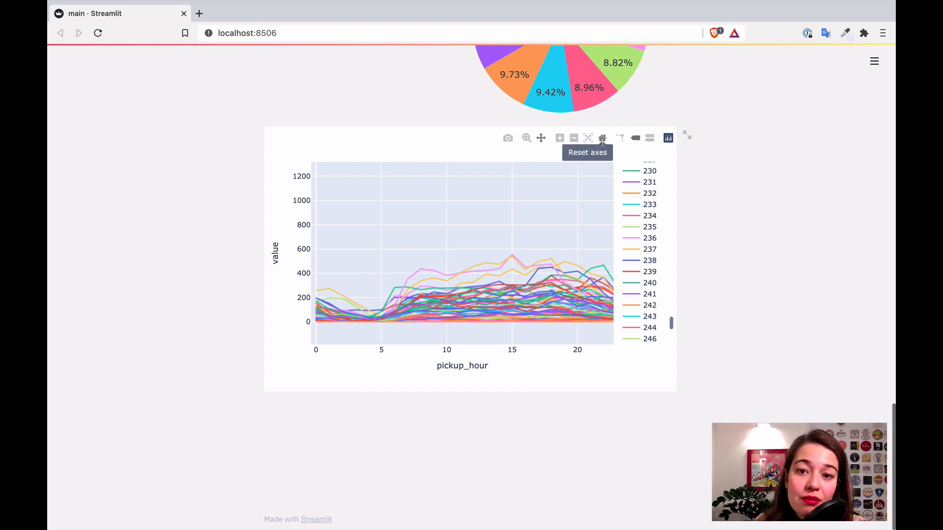
{"action": "mouse_move", "coordinate": [510, 264]}
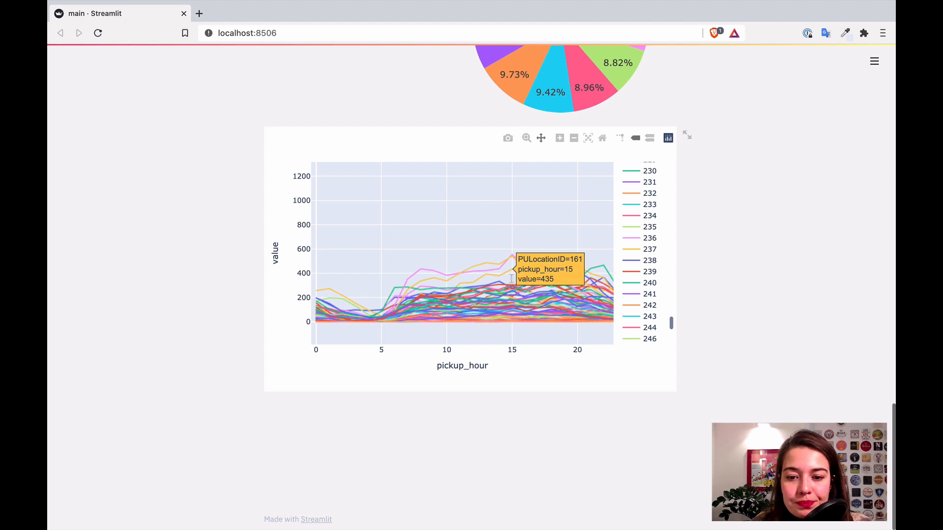
{"action": "mouse_move", "coordinate": [585, 211]}
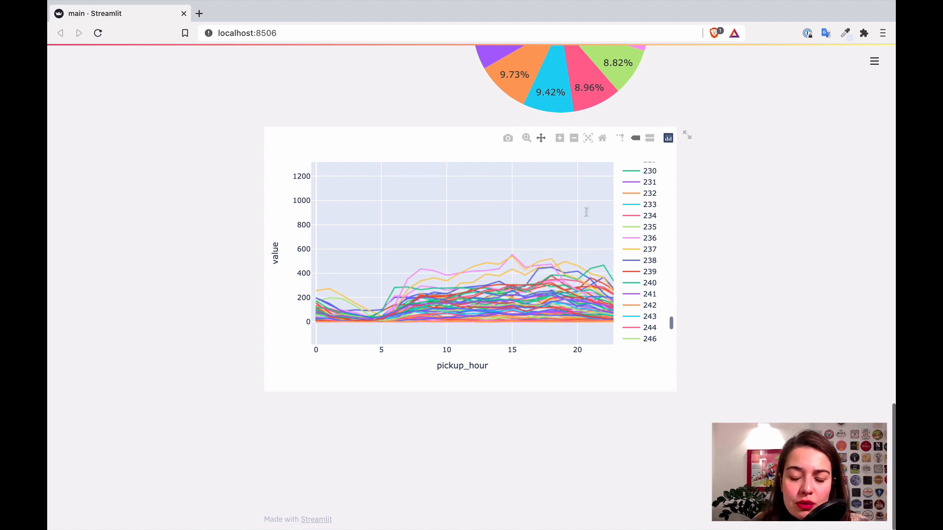
{"action": "mouse_move", "coordinate": [557, 245]}
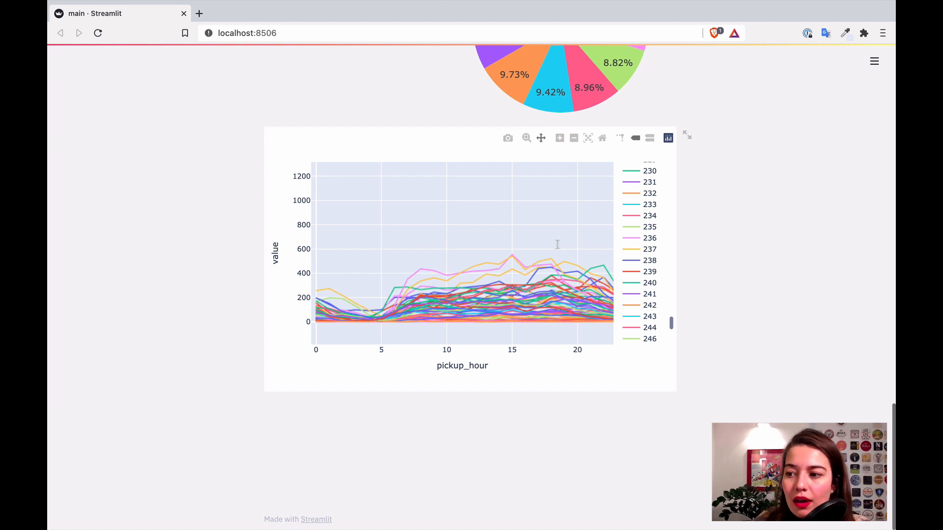
{"action": "mouse_move", "coordinate": [613, 206]}
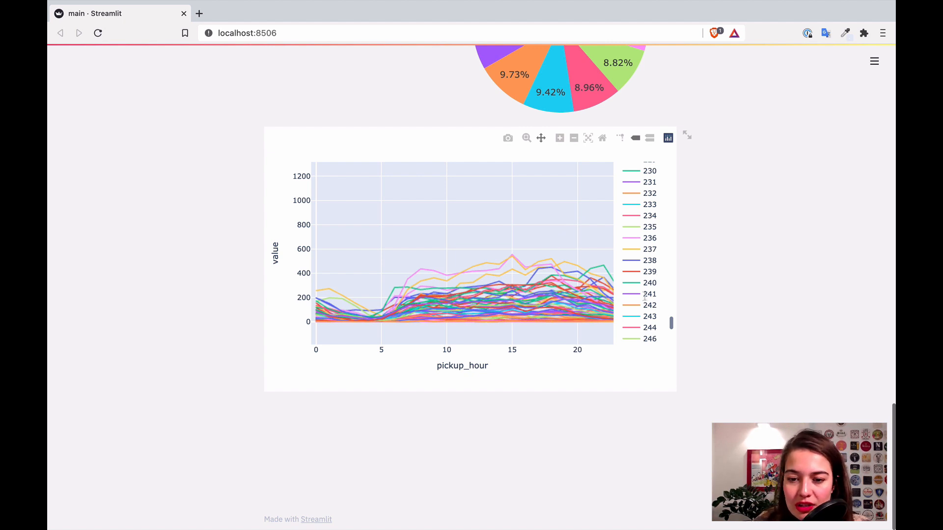
{"action": "mouse_move", "coordinate": [659, 388]}
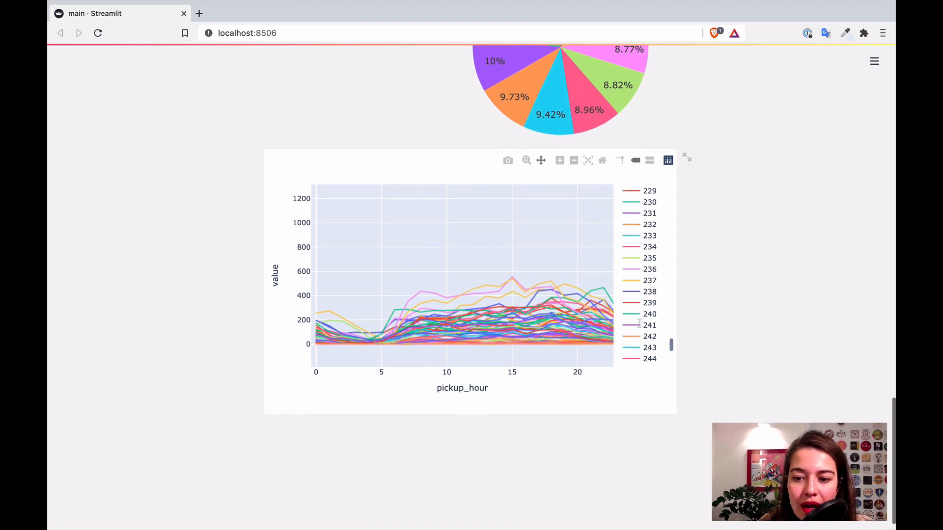
Add fig.update_layout with showlegend=False, 800×500 size, margins, font and paper_bgcolor
{"action": "scroll", "scroll_direction": "down", "scroll_amount": 3}
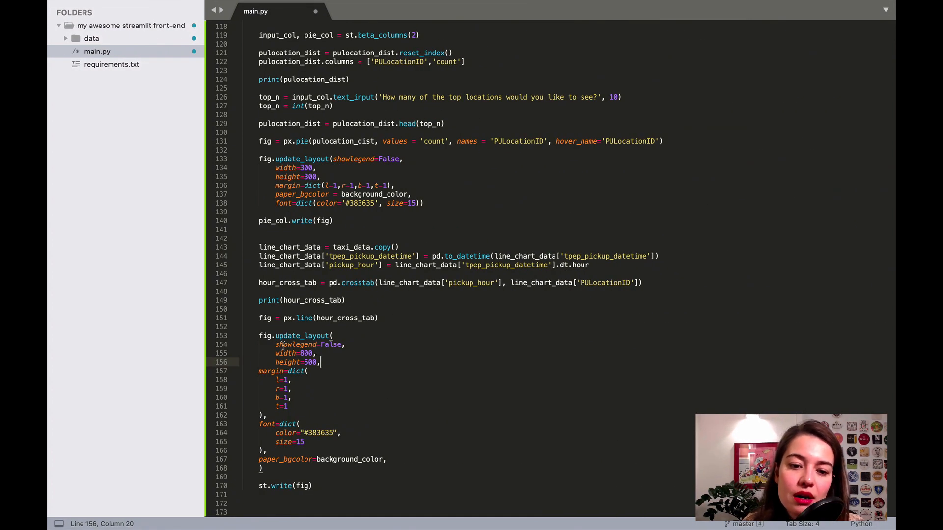
{"action": "left_click_drag", "start_coordinate": [275, 345], "coordinate": [320, 362]}
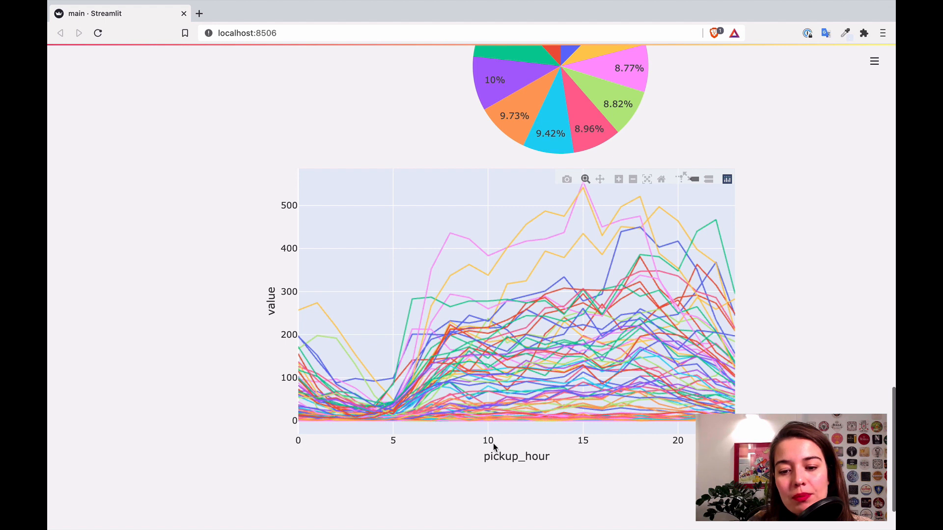
{"action": "mouse_move", "coordinate": [442, 472]}
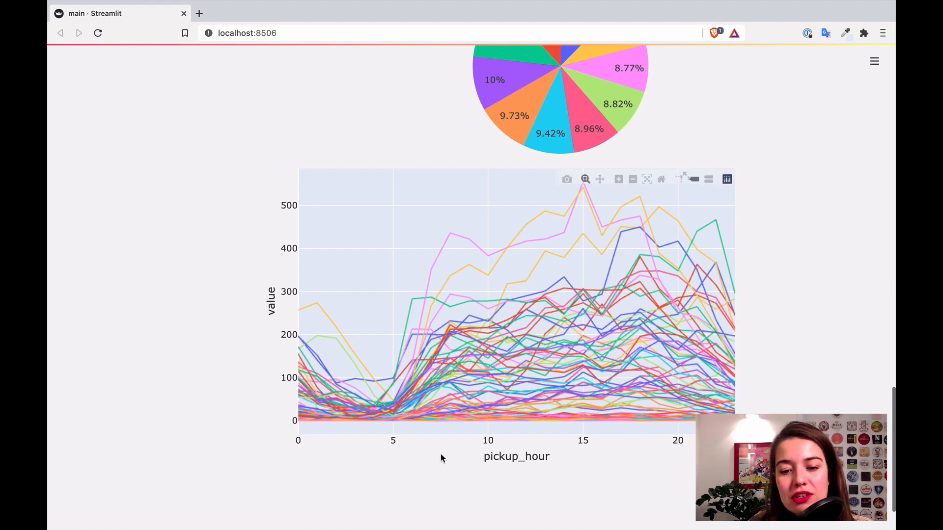
{"action": "mouse_move", "coordinate": [531, 451]}
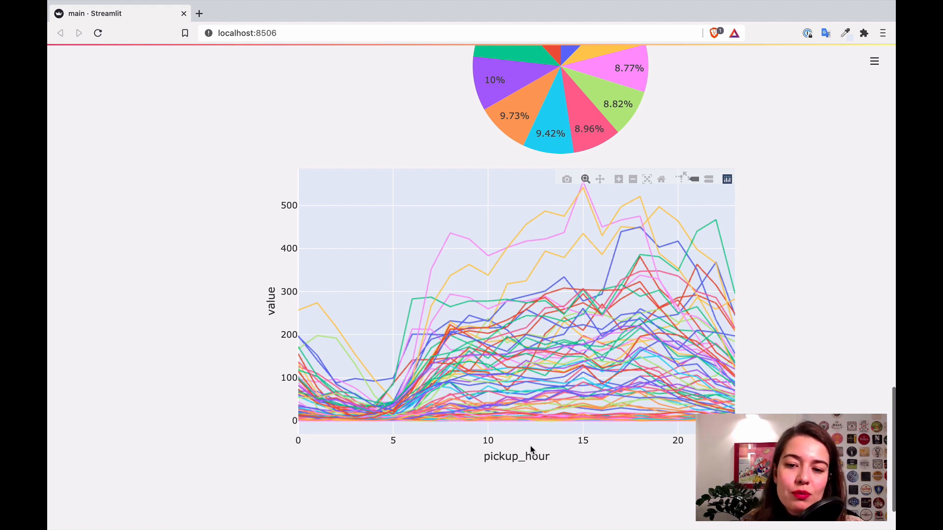
{"action": "mouse_move", "coordinate": [492, 462]}
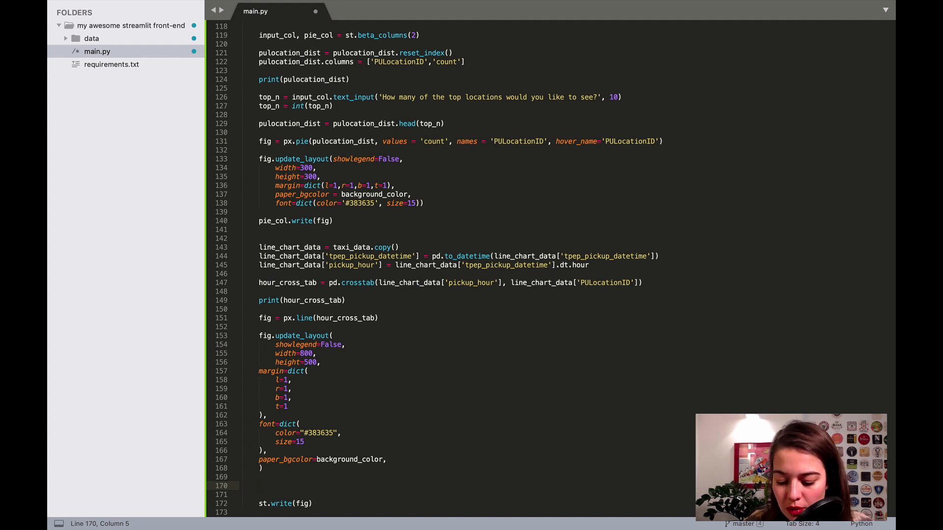
{"action": "mouse_move", "coordinate": [464, 440]}
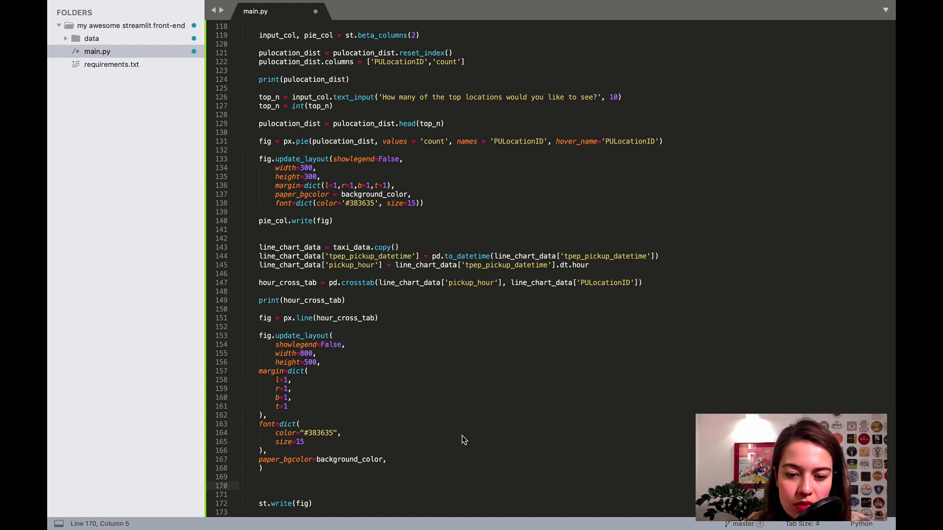
Add fig.update_xaxes(type='category') before st.write(fig) so every pickup hour is labelled
{"action": "type", "text": "fig.update_xaxes(type='category')"}
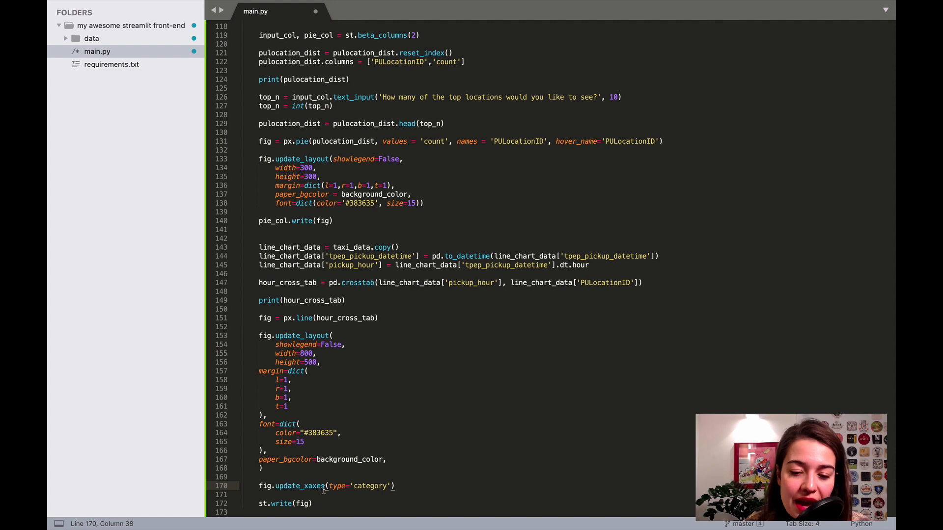
{"action": "left_click", "coordinate": [358, 486]}
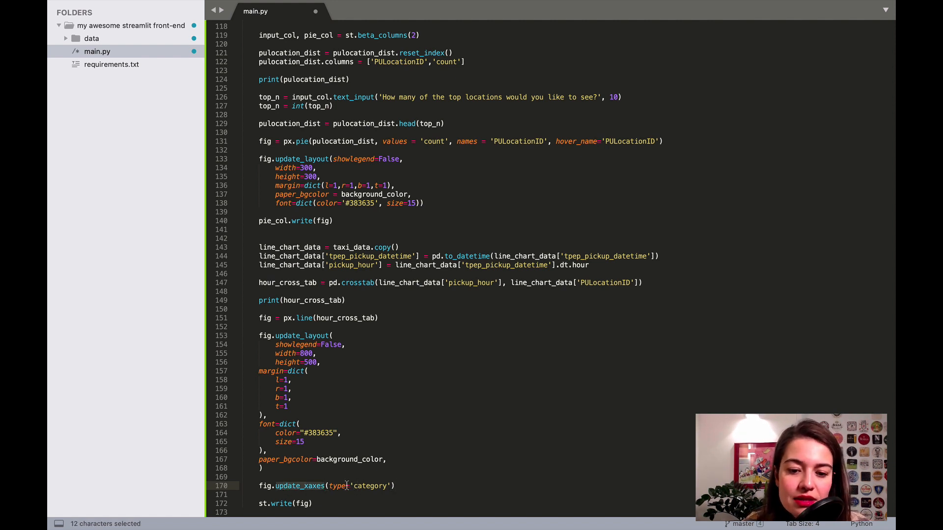
{"action": "left_click", "coordinate": [375, 486]}
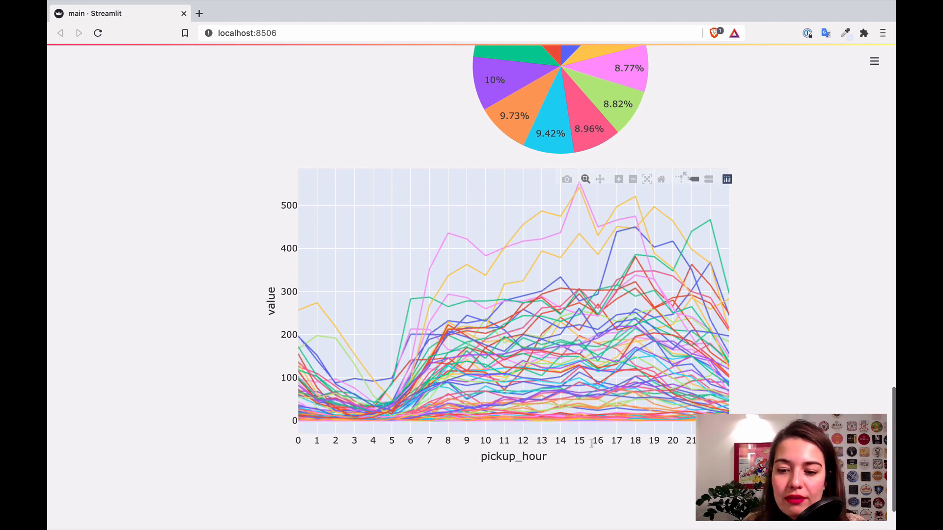
{"action": "mouse_move", "coordinate": [633, 208]}
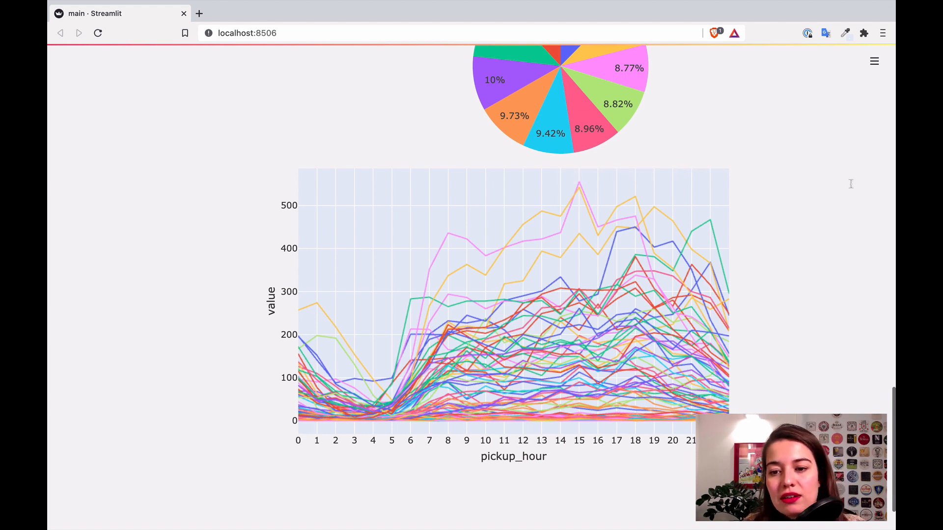
{"action": "mouse_move", "coordinate": [788, 317]}
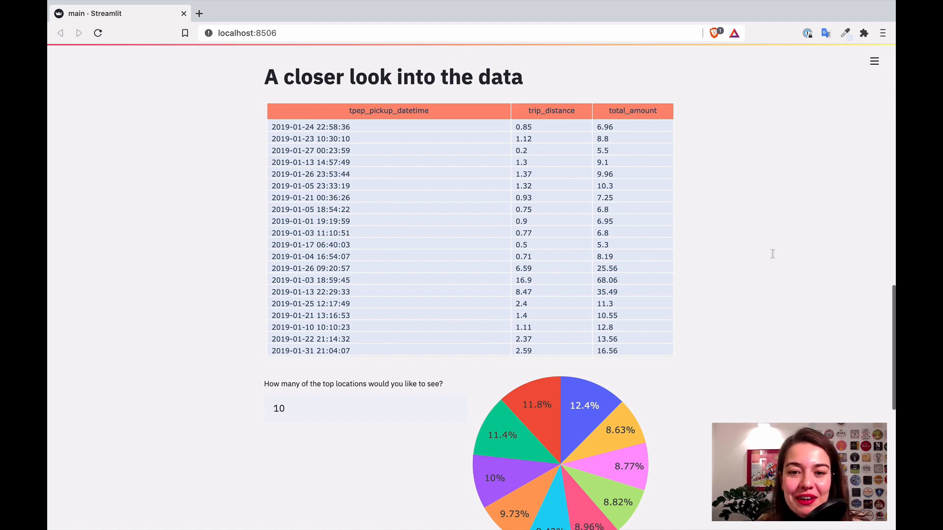
{"action": "scroll", "scroll_direction": "down", "scroll_amount": 3}
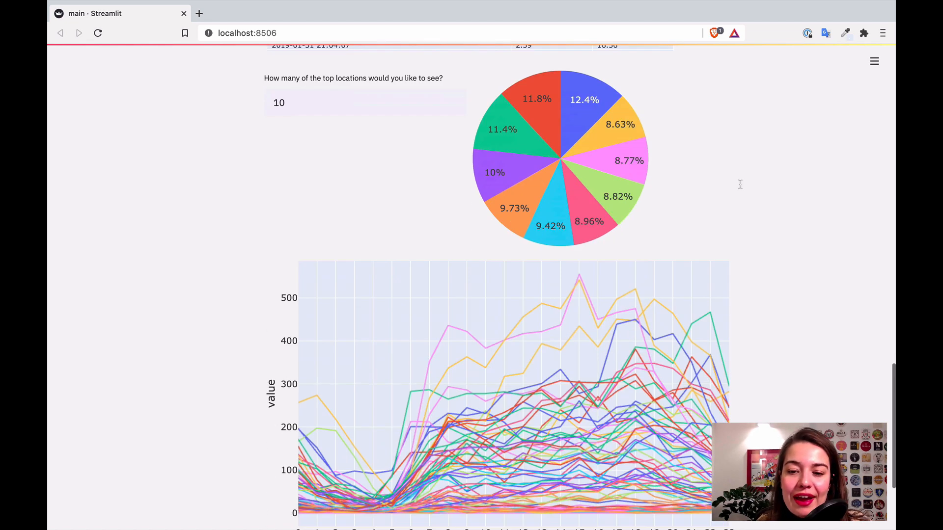
{"action": "mouse_move", "coordinate": [633, 323]}
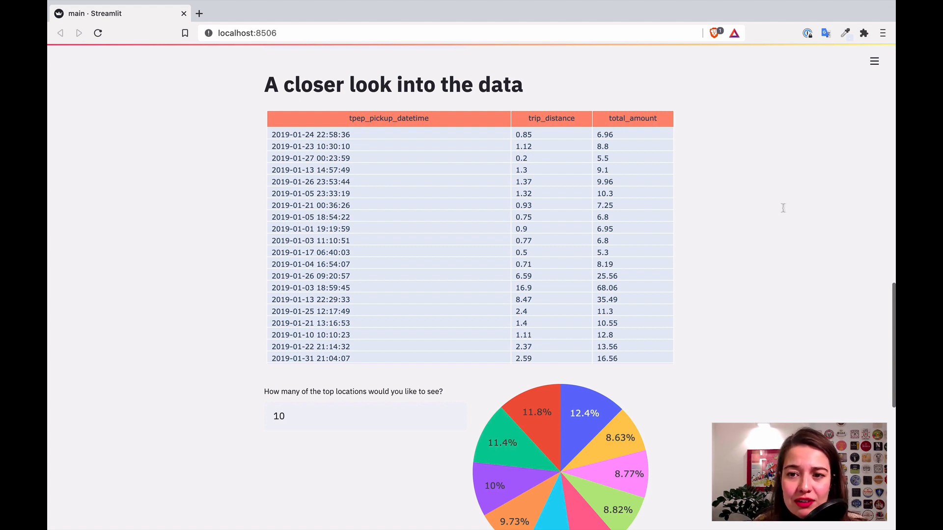
{"action": "scroll", "scroll_direction": "down", "scroll_amount": 3}
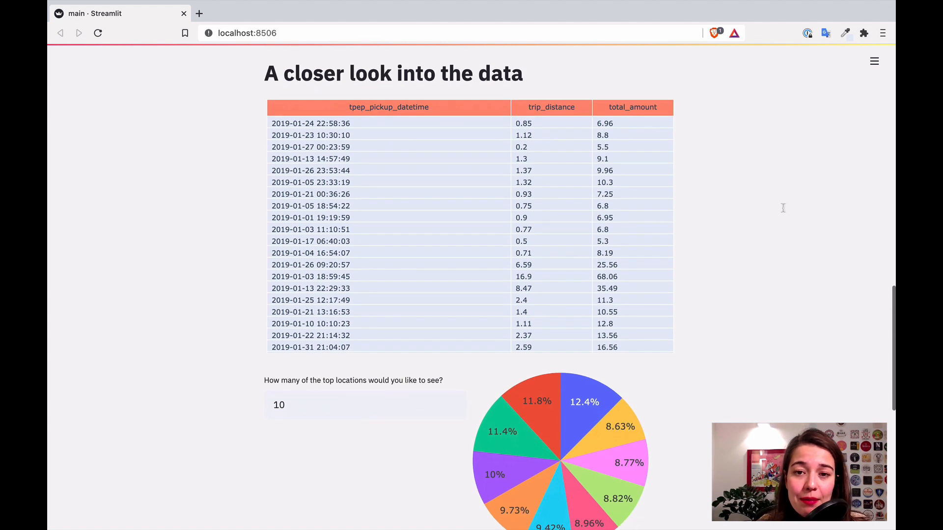